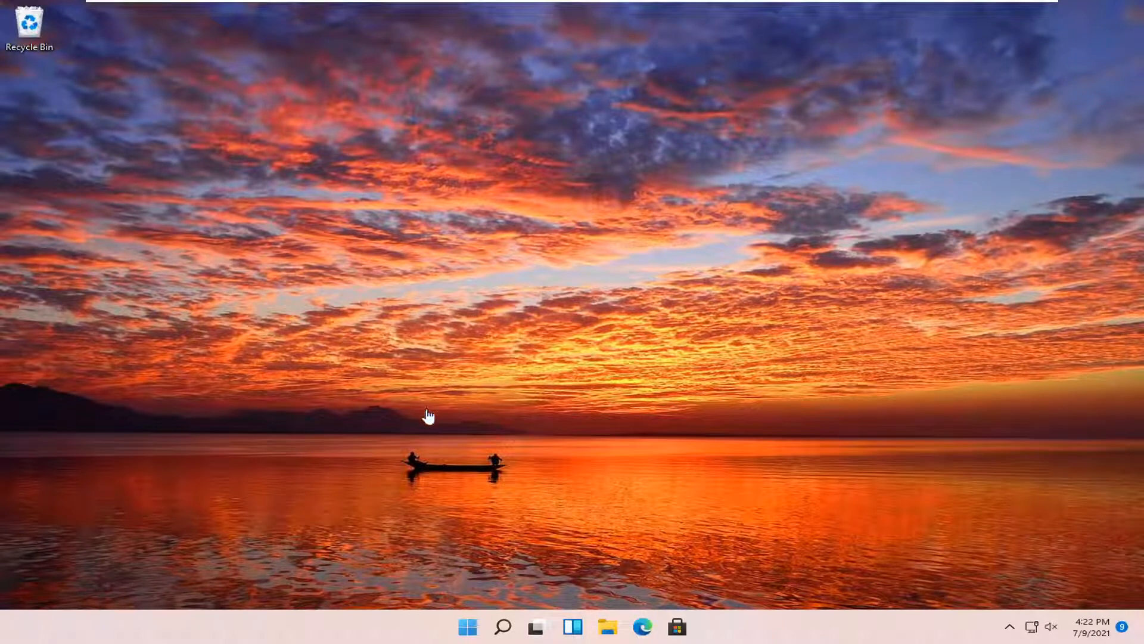
pyautogui.moveTo(416, 428)
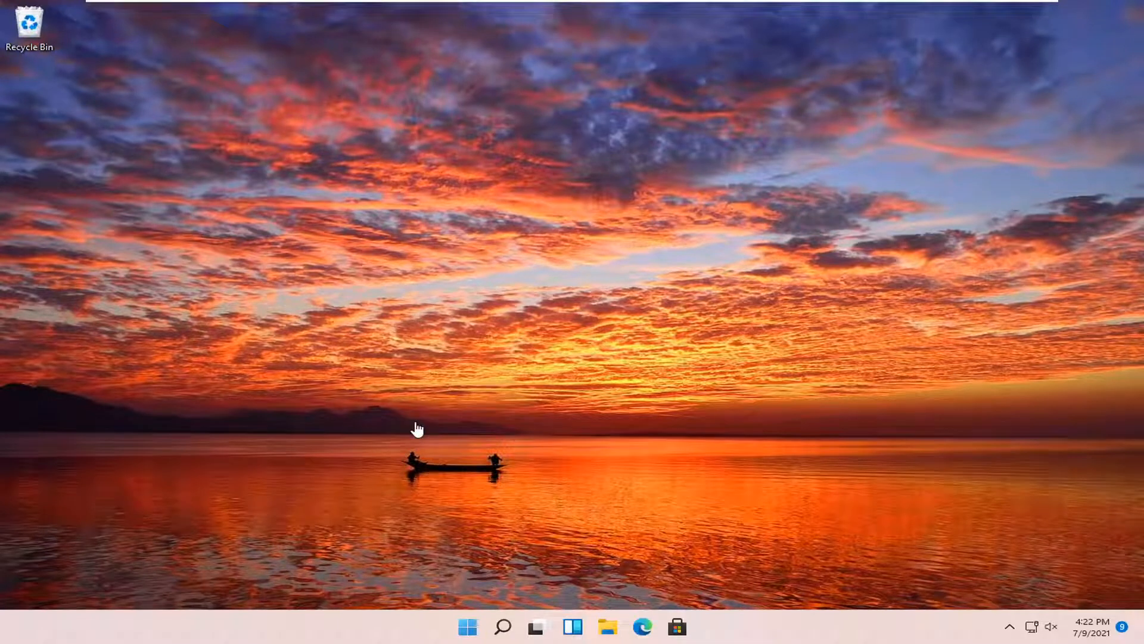
pyautogui.moveTo(409, 428)
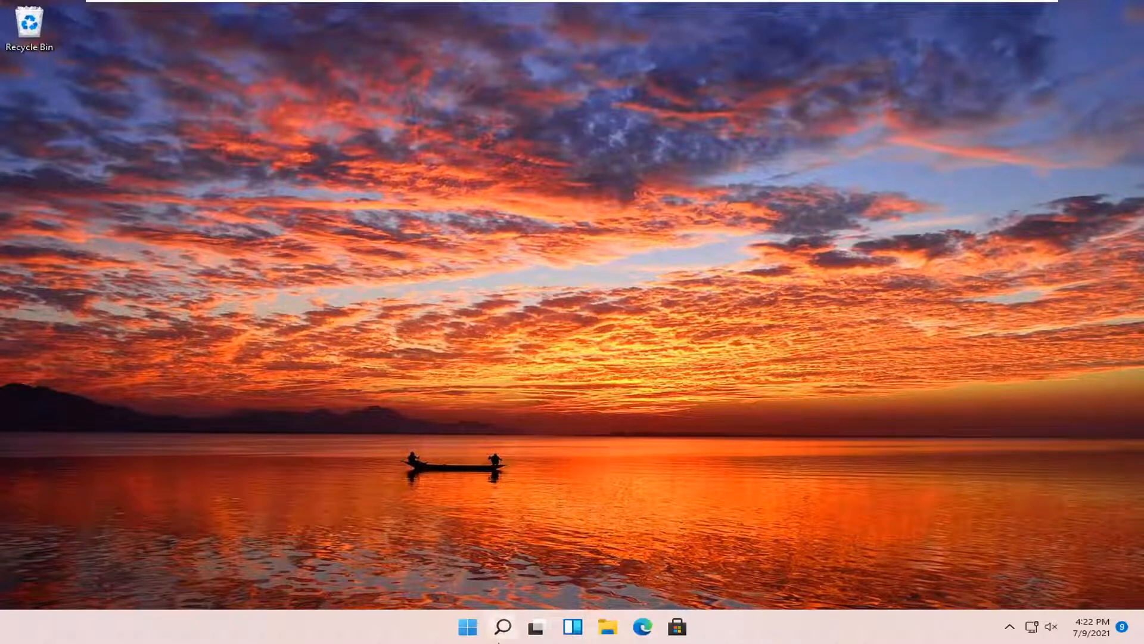
# Search Windows for "disk cleanup" so the Disk Cleanup app appears as best match
pyautogui.click(503, 626)
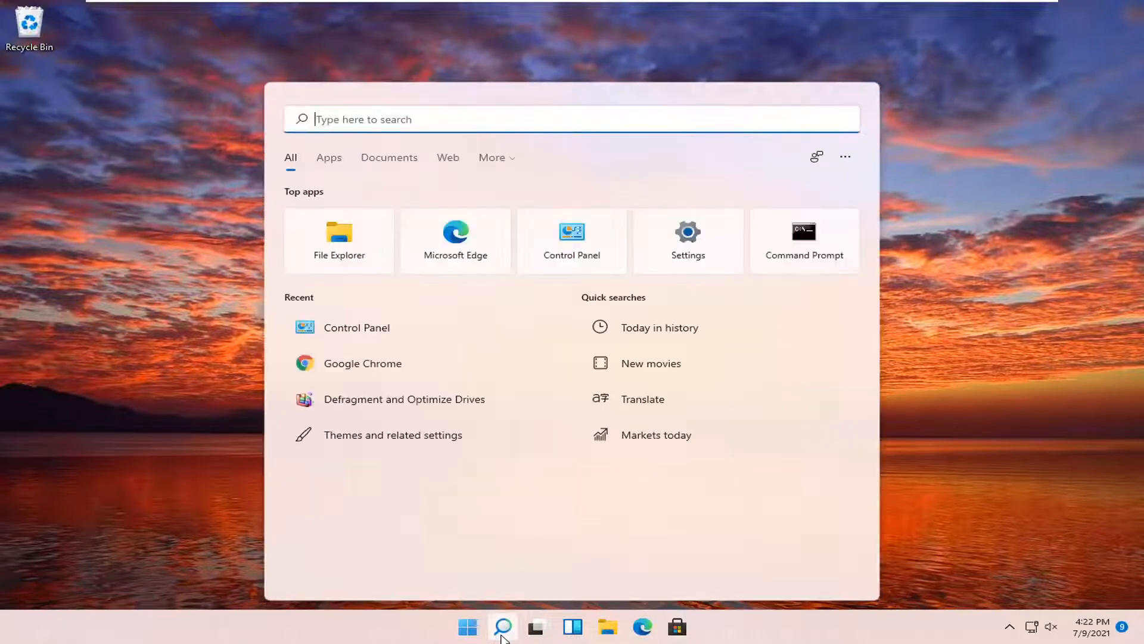
pyautogui.write('disk cleanup')
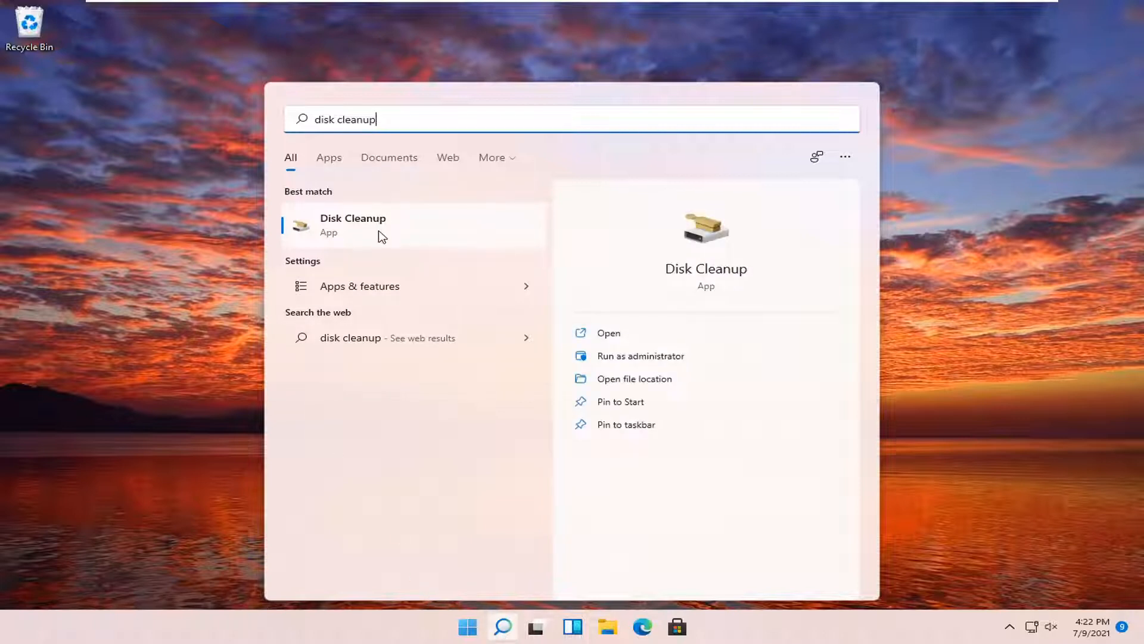
# Launch Disk Cleanup for drive C:, include system files (up to 2.40 GB), and request deletion of checked files
pyautogui.click(353, 226)
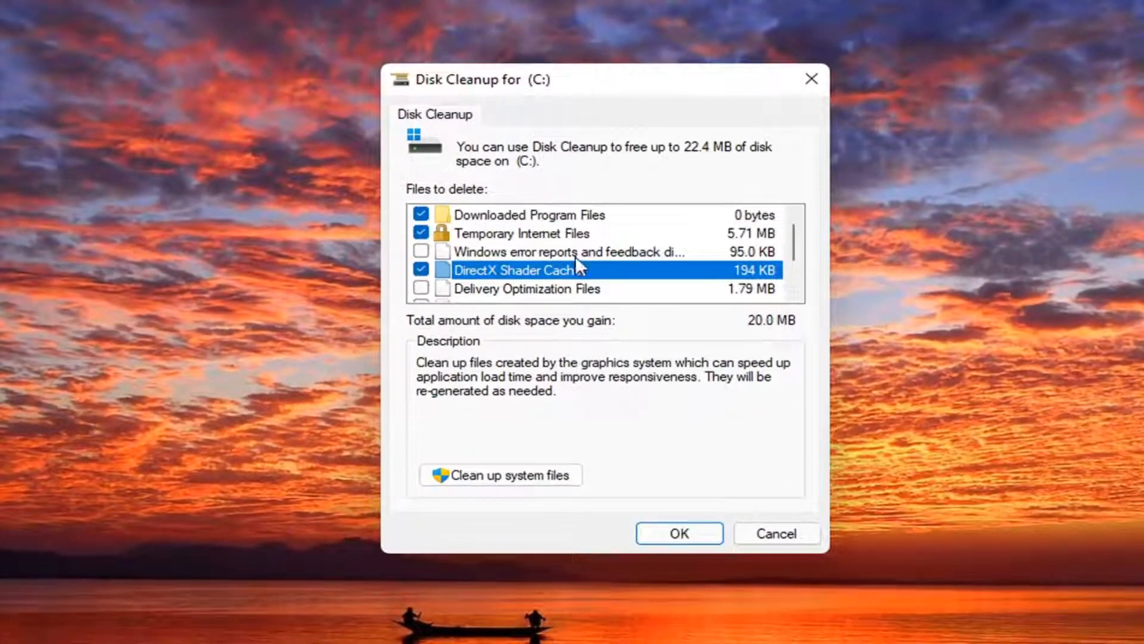
pyautogui.moveTo(557, 220)
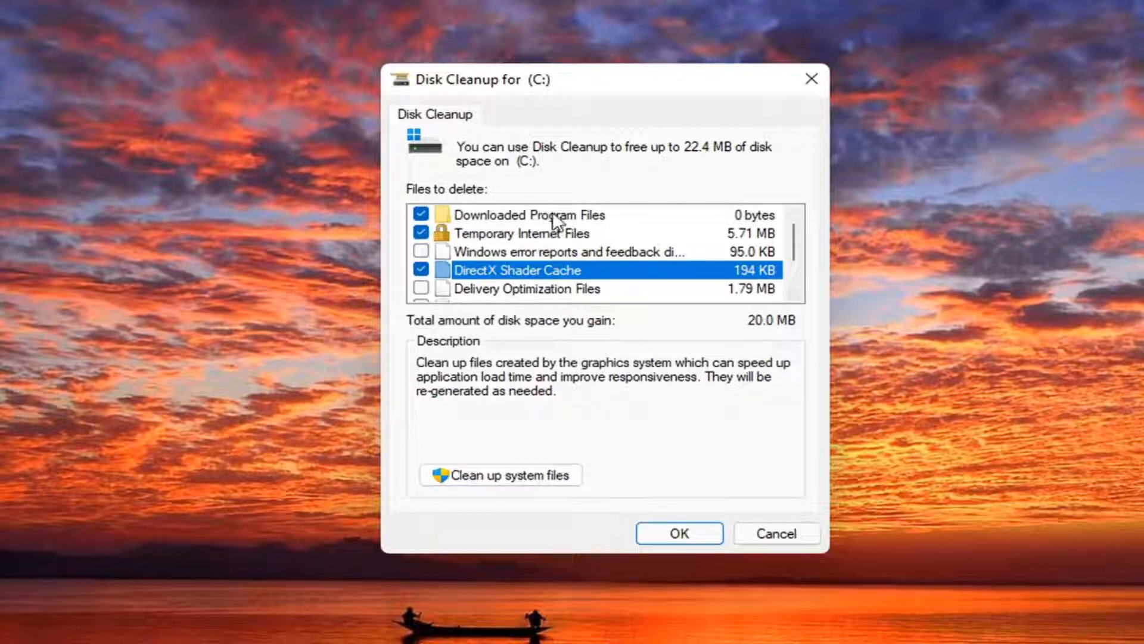
pyautogui.scroll(-3)
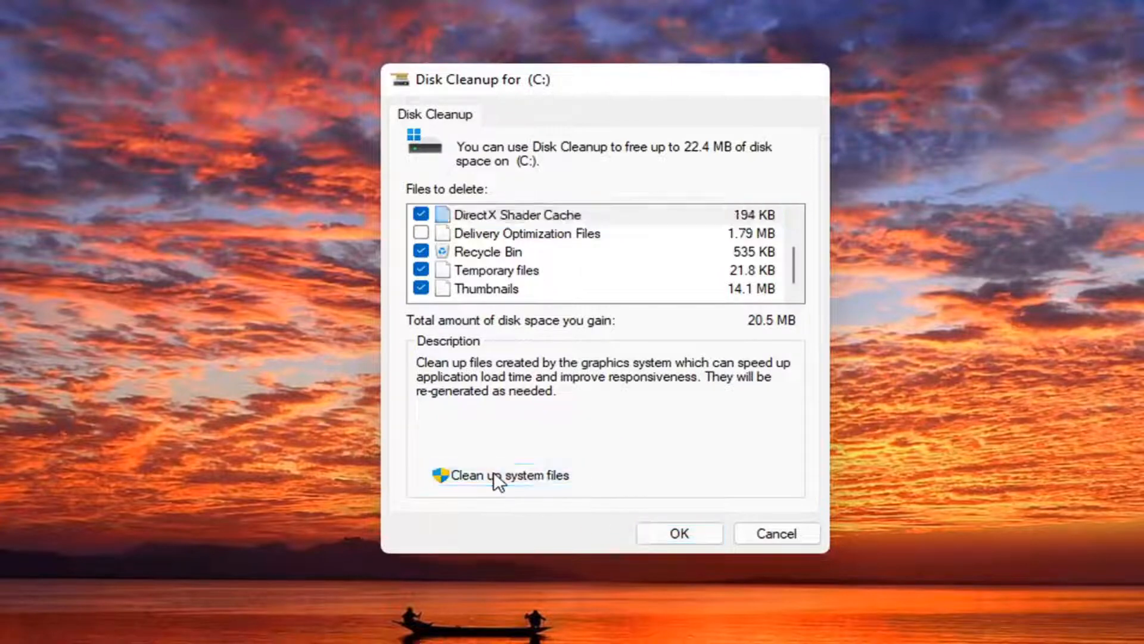
pyautogui.click(508, 475)
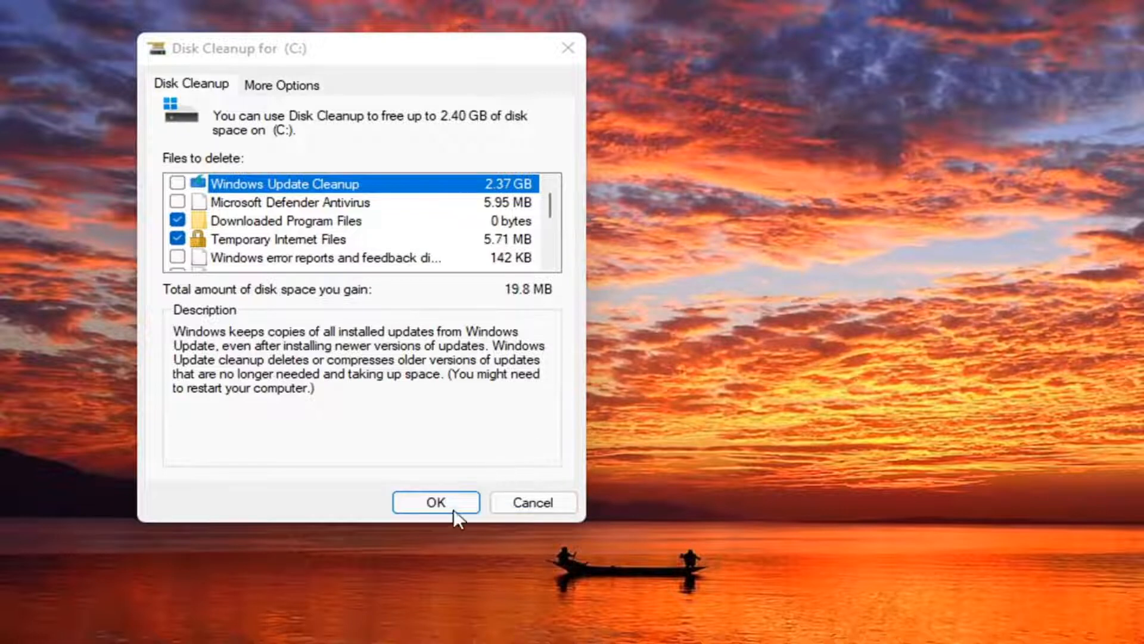
pyautogui.click(437, 502)
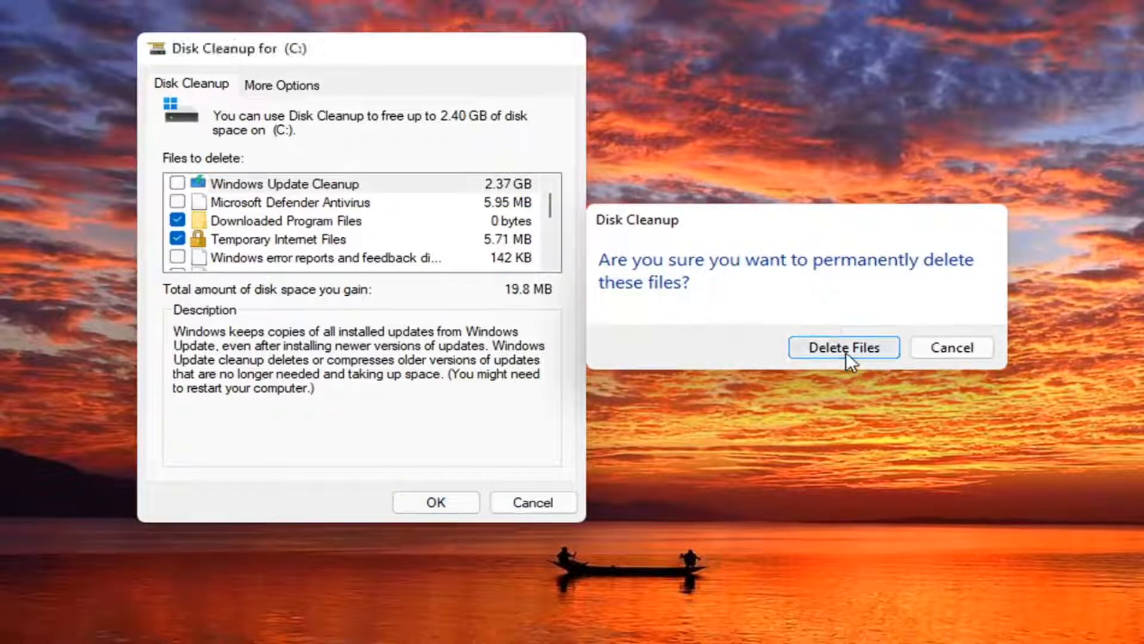
# Confirm permanent deletion of the checked files so Disk Cleanup finishes and closes
pyautogui.click(843, 346)
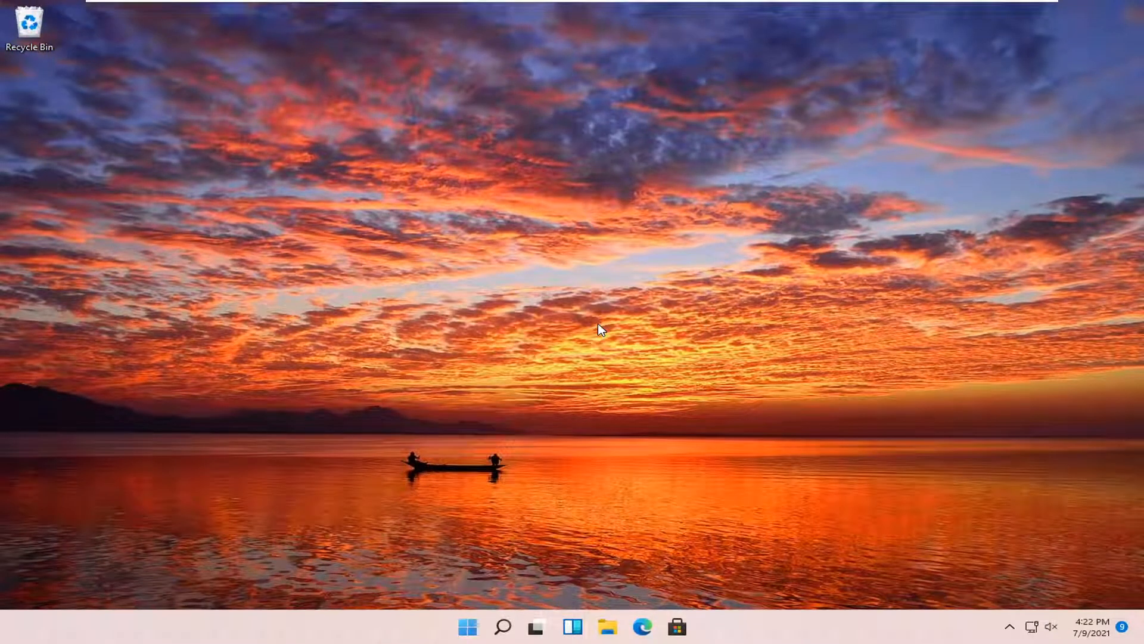
pyautogui.moveTo(529, 389)
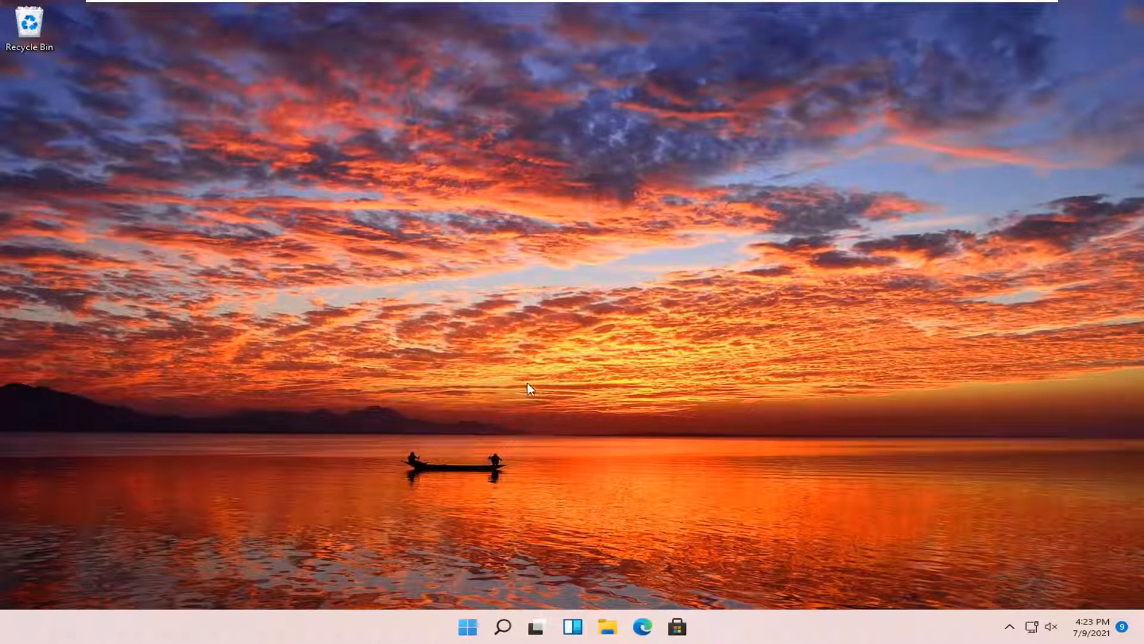
pyautogui.moveTo(540, 600)
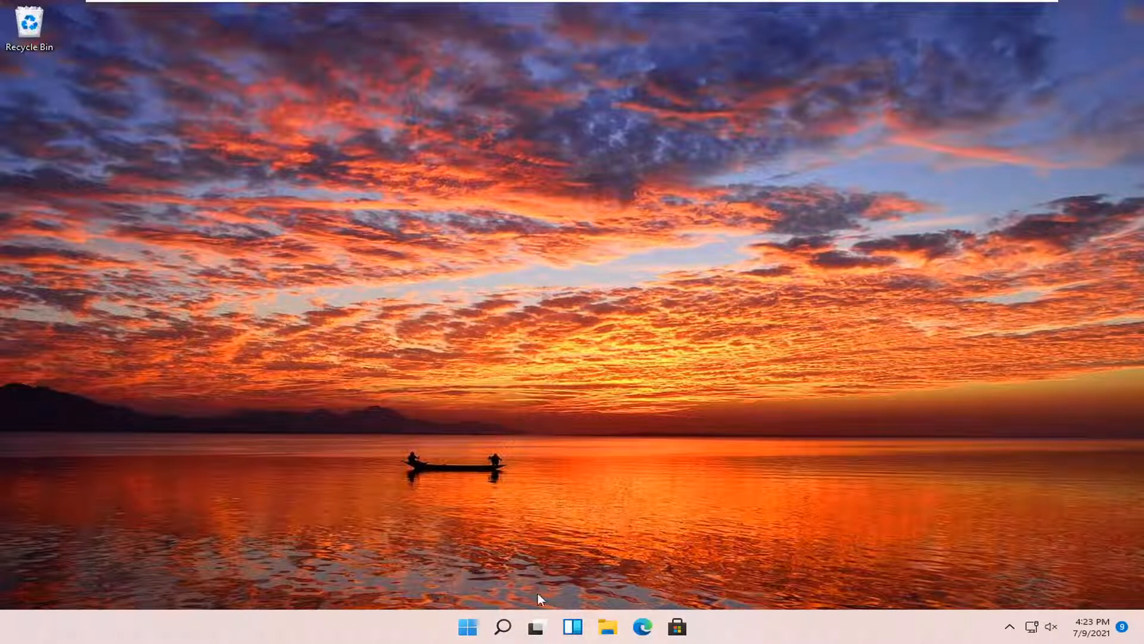
# Search for "cmd" and start Command Prompt as administrator, approving the UAC prompt
pyautogui.click(502, 626)
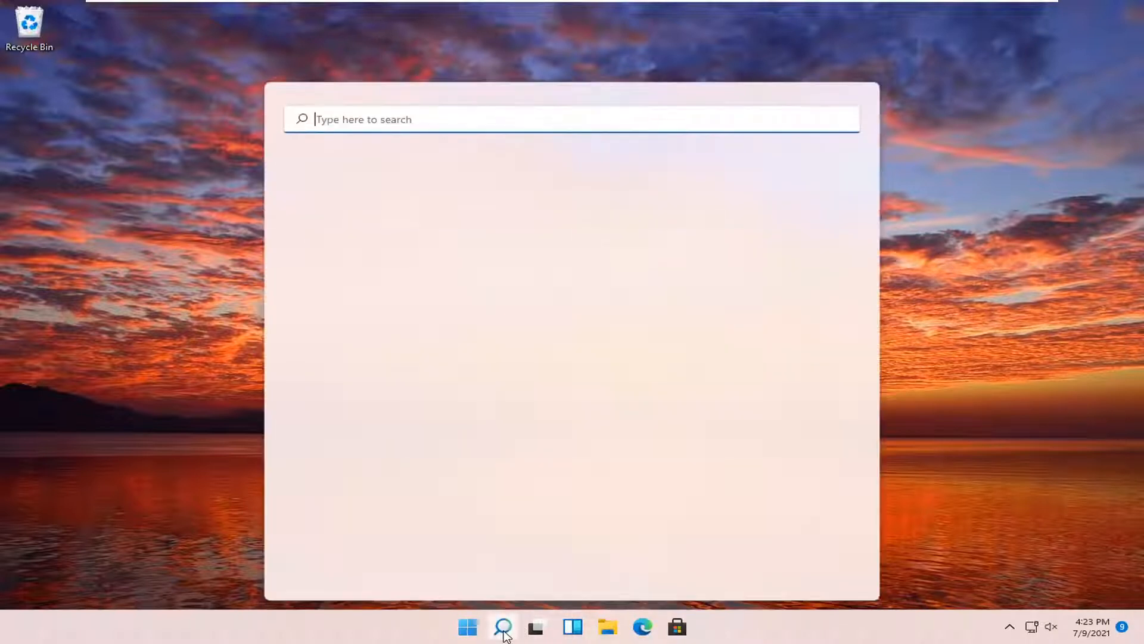
pyautogui.write('cmd')
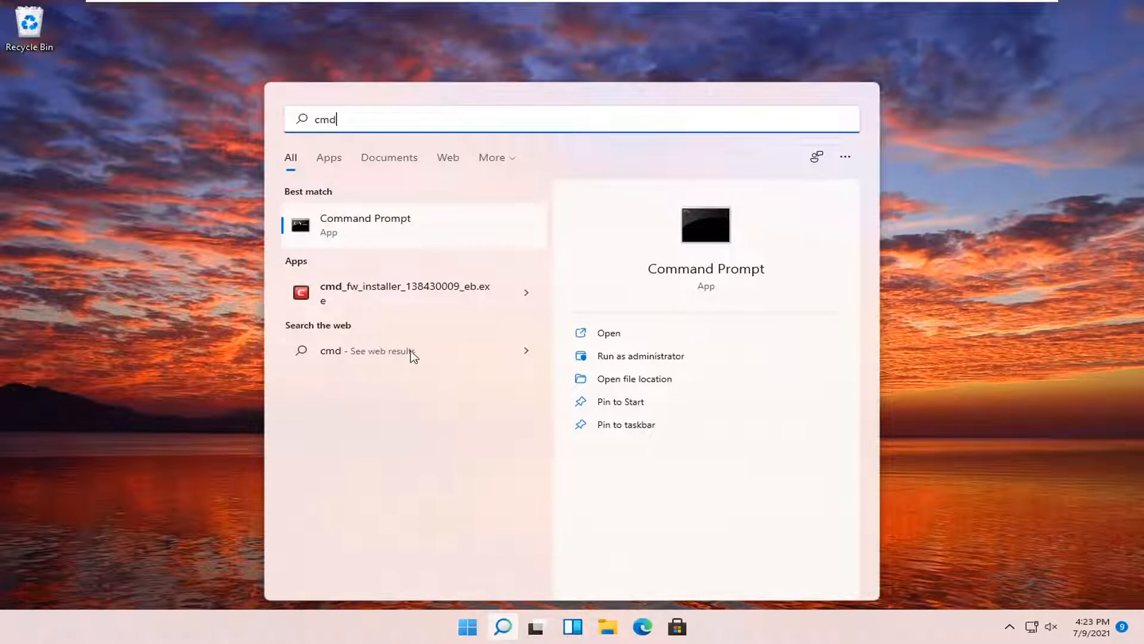
pyautogui.moveTo(333, 233)
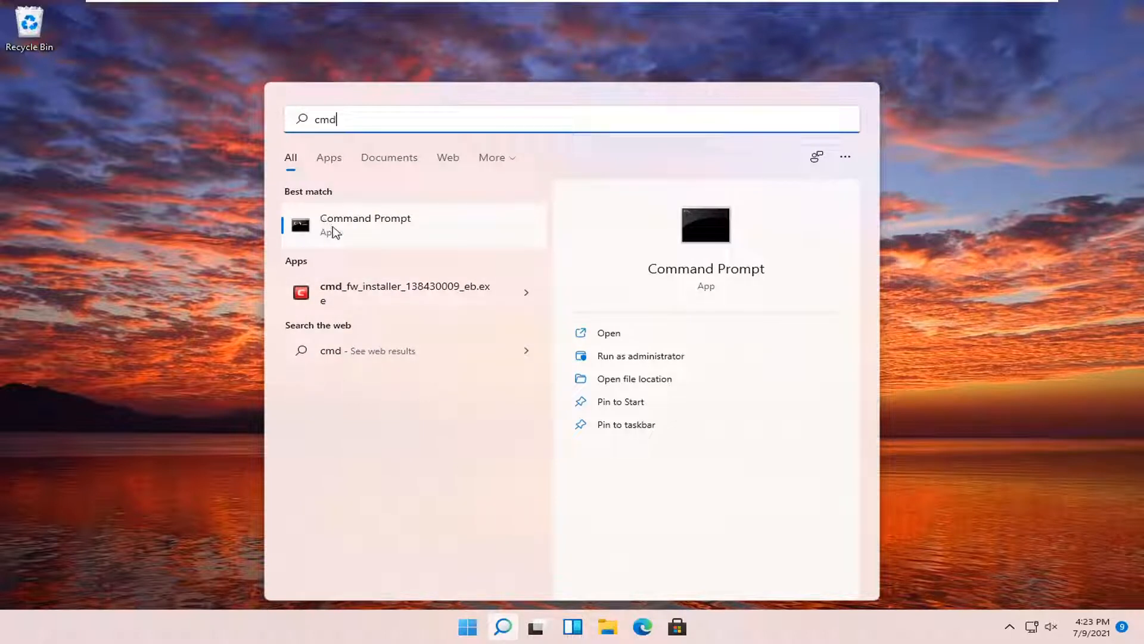
pyautogui.rightClick(365, 226)
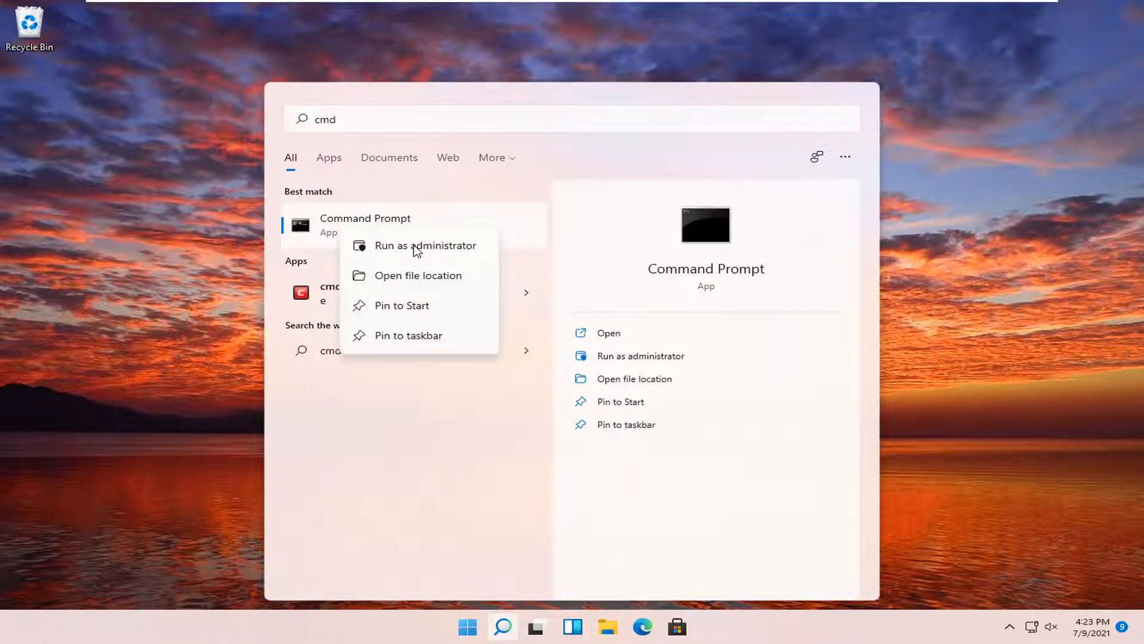
pyautogui.click(424, 245)
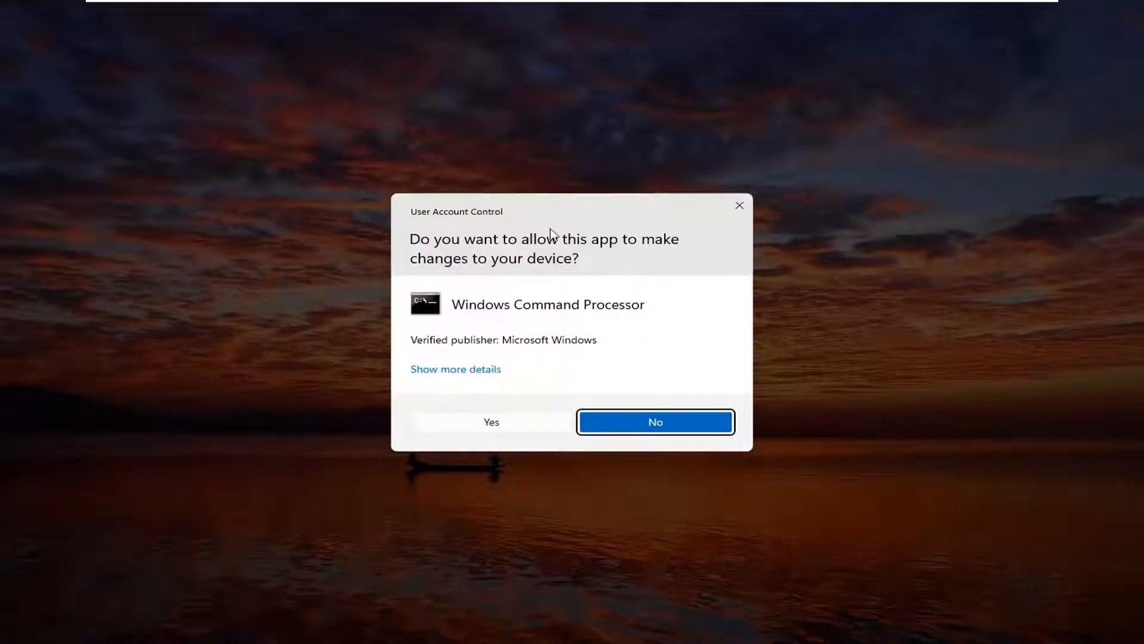
pyautogui.click(489, 422)
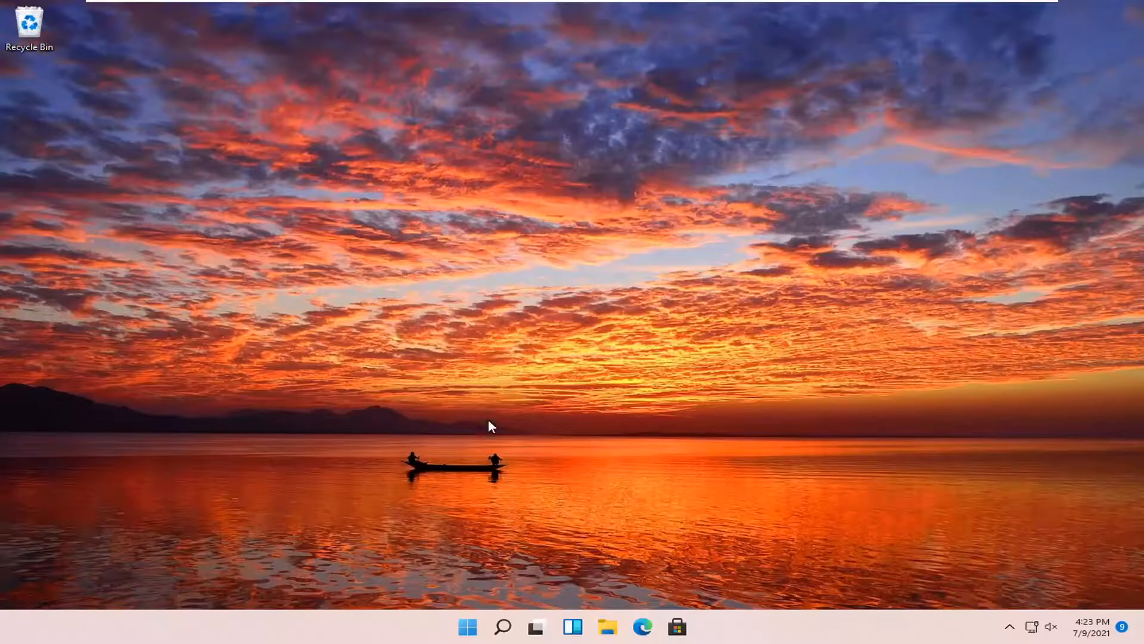
# Run ipconfig /flushdns so the DNS Resolver Cache is reported successfully flushed
pyautogui.click(693, 625)
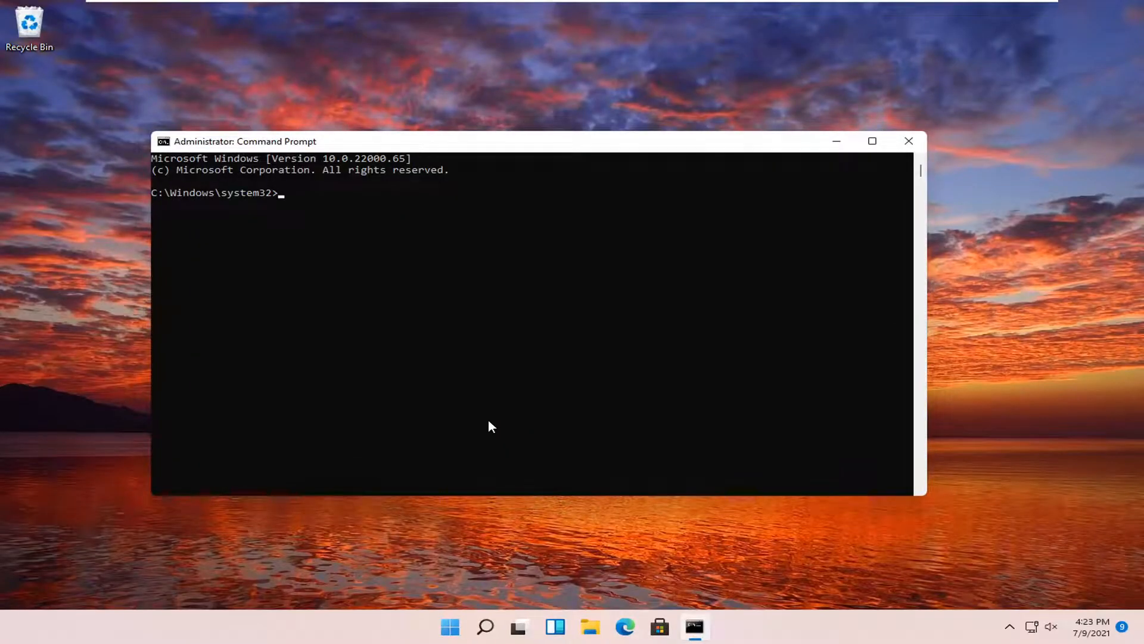
pyautogui.write('ipconfig /flushd')
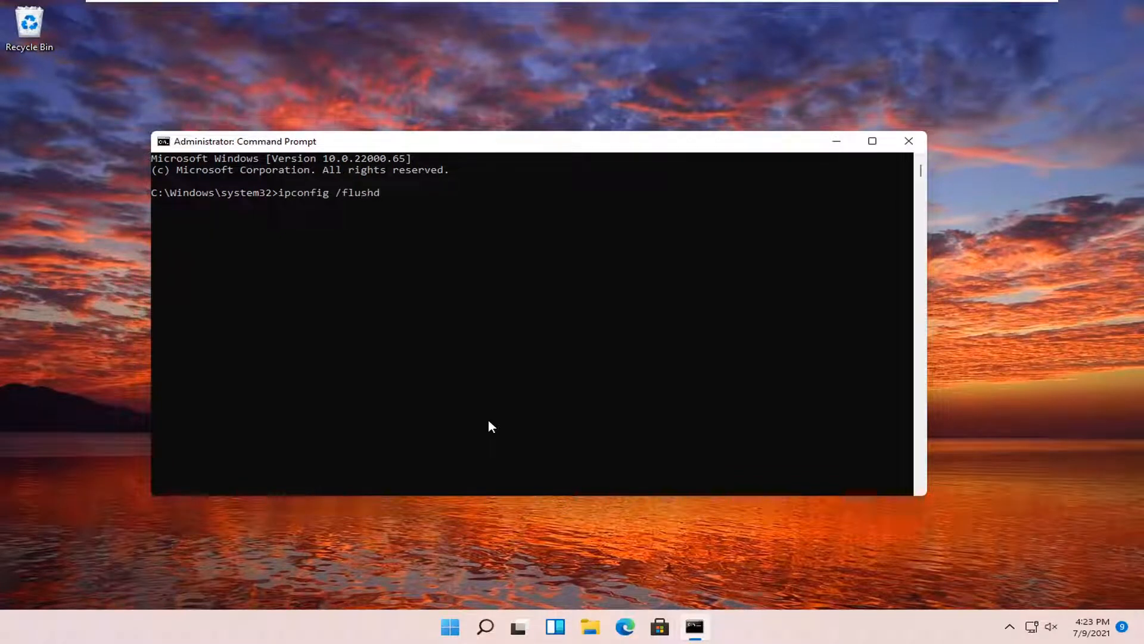
pyautogui.write('ns')
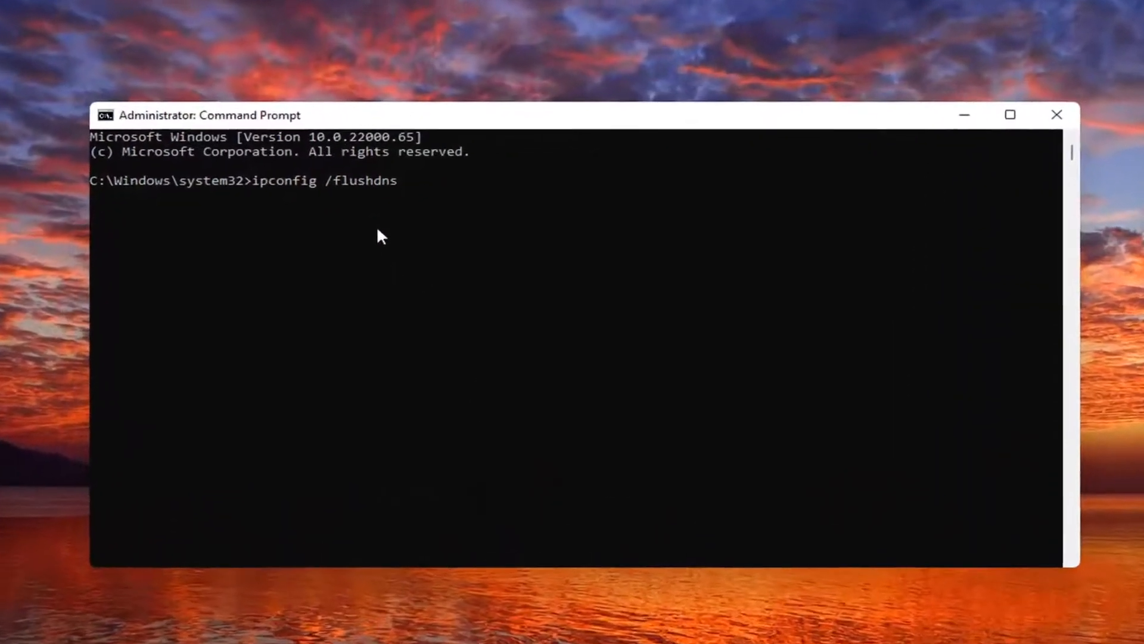
pyautogui.press('enter')
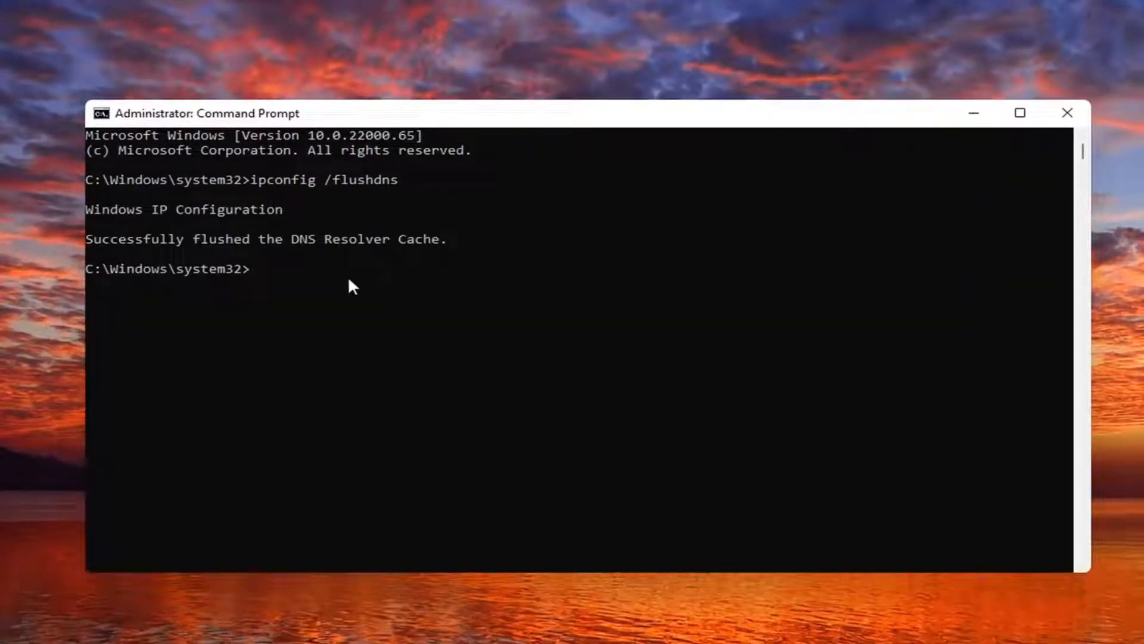
pyautogui.moveTo(306, 261)
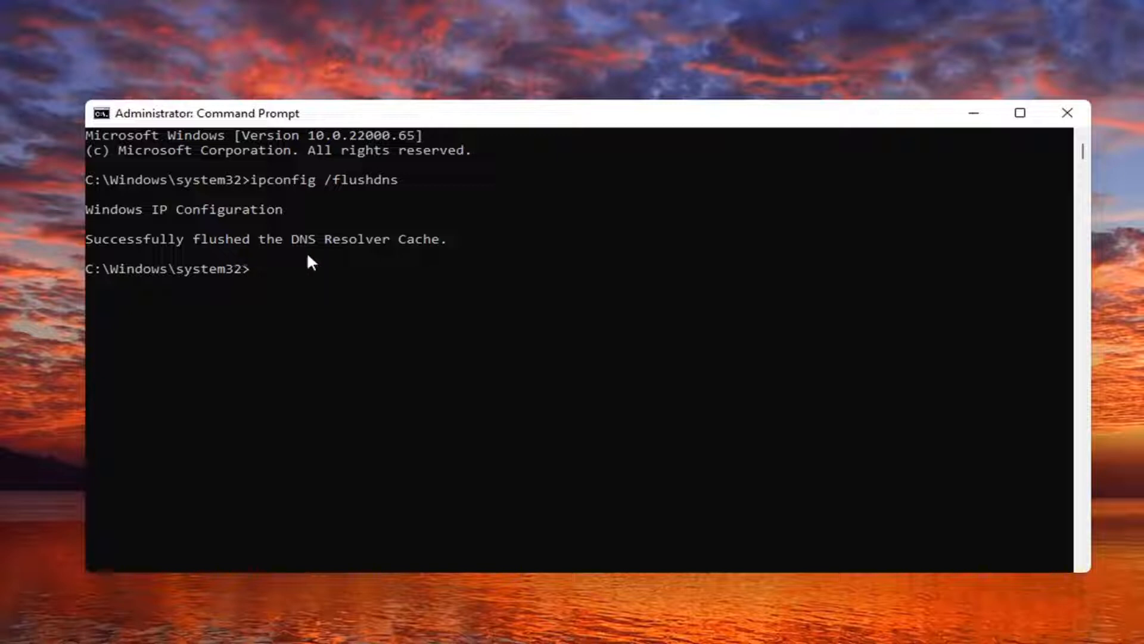
pyautogui.moveTo(584, 255)
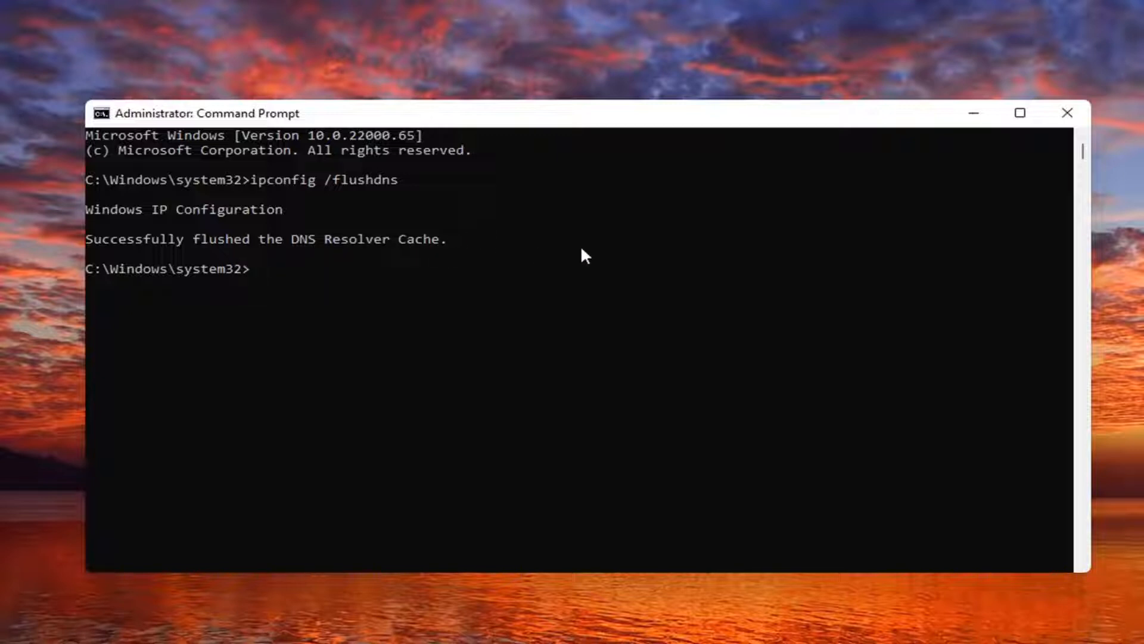
# Close the administrator Command Prompt, returning to the desktop
pyautogui.click(1066, 113)
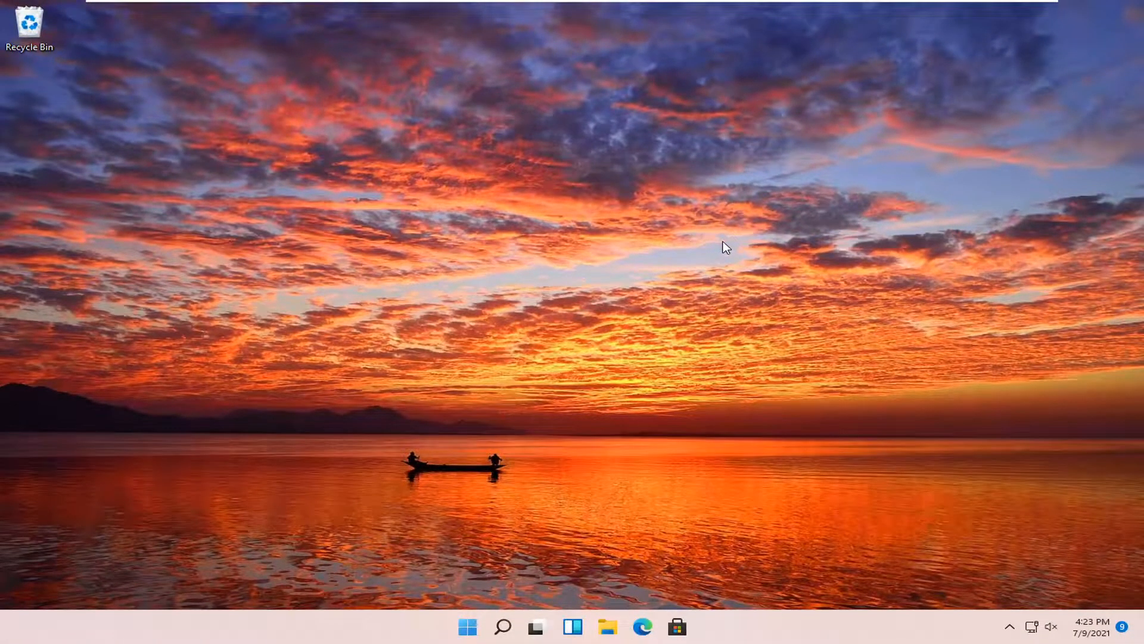
pyautogui.moveTo(687, 261)
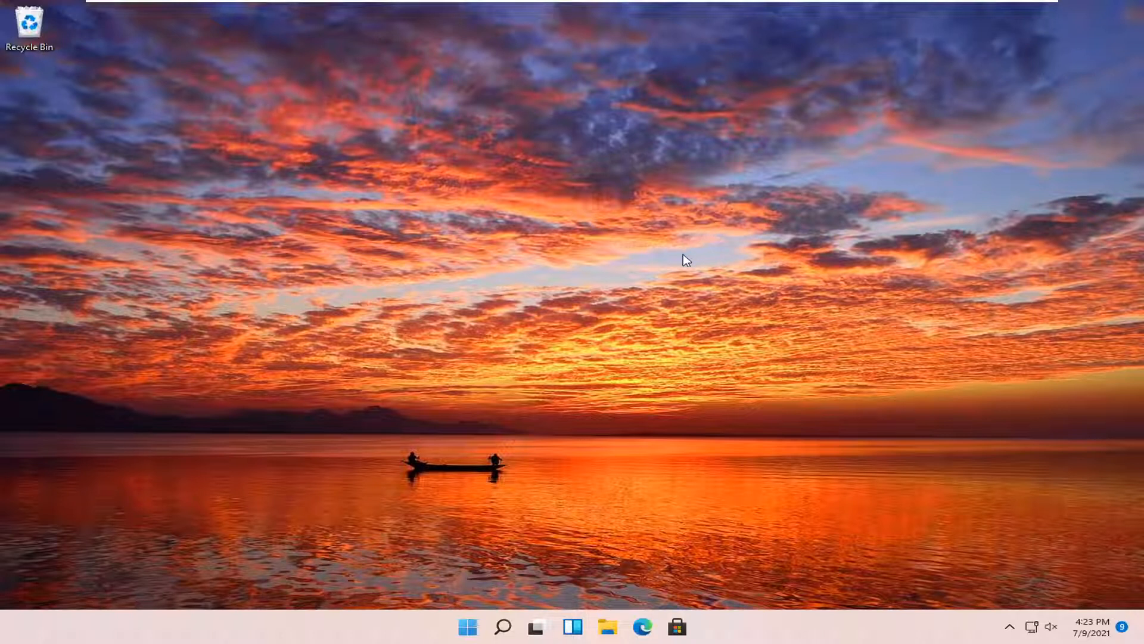